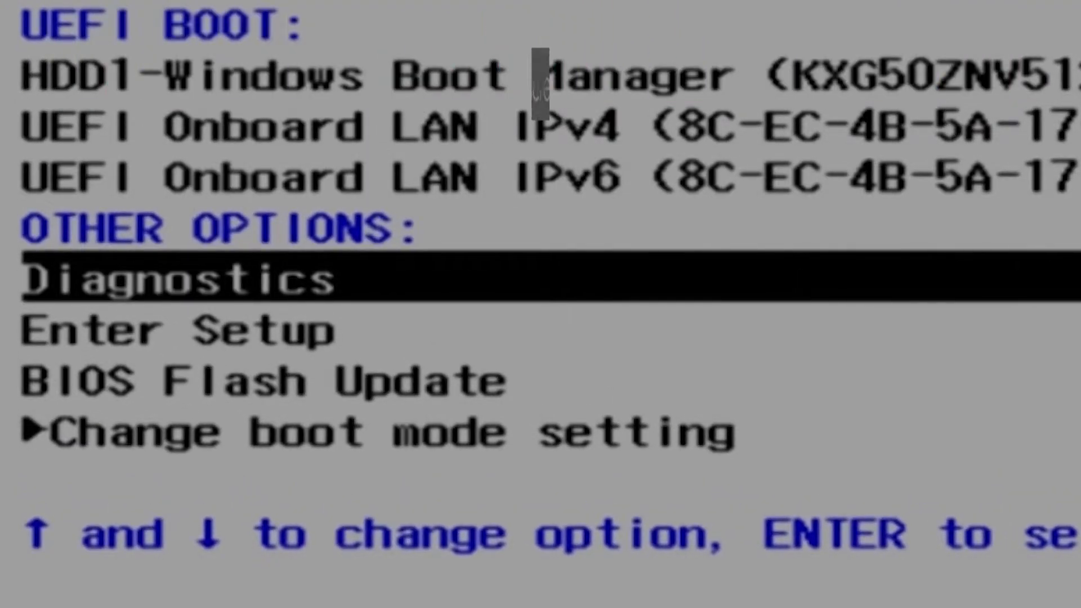
Start the Dell pre-boot Diagnostics from the one-time boot menu
key(Enter)
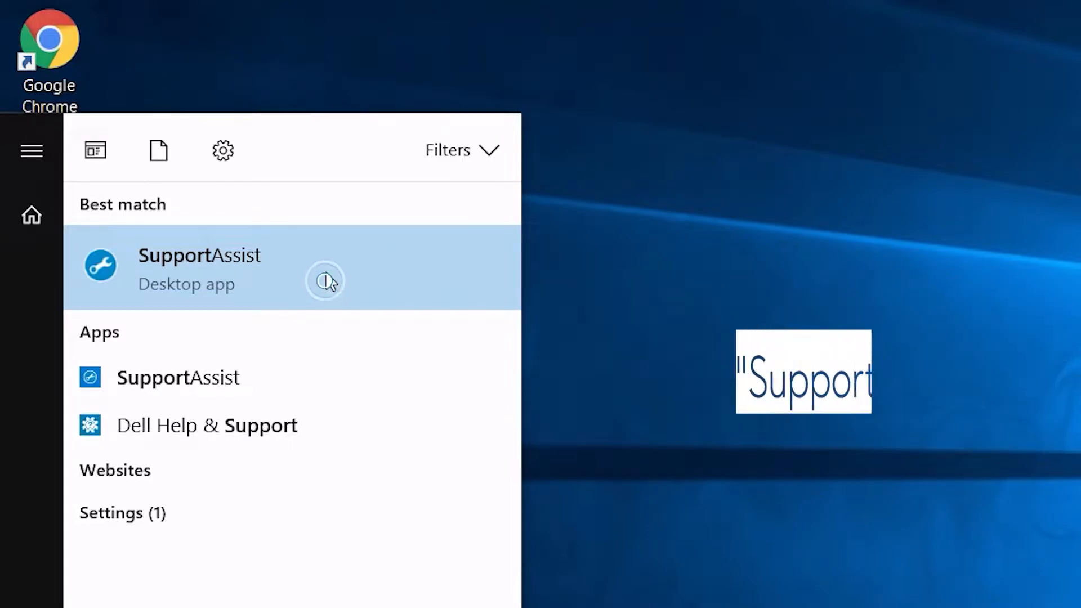
Launch the SupportAssist desktop app and run its updates check
click(199, 267)
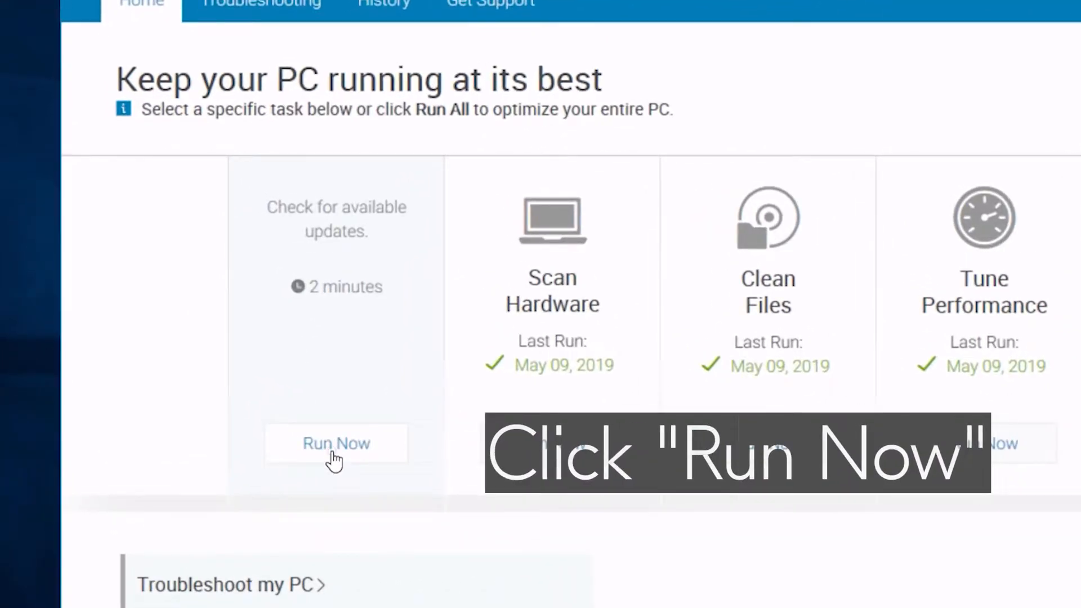
click(336, 443)
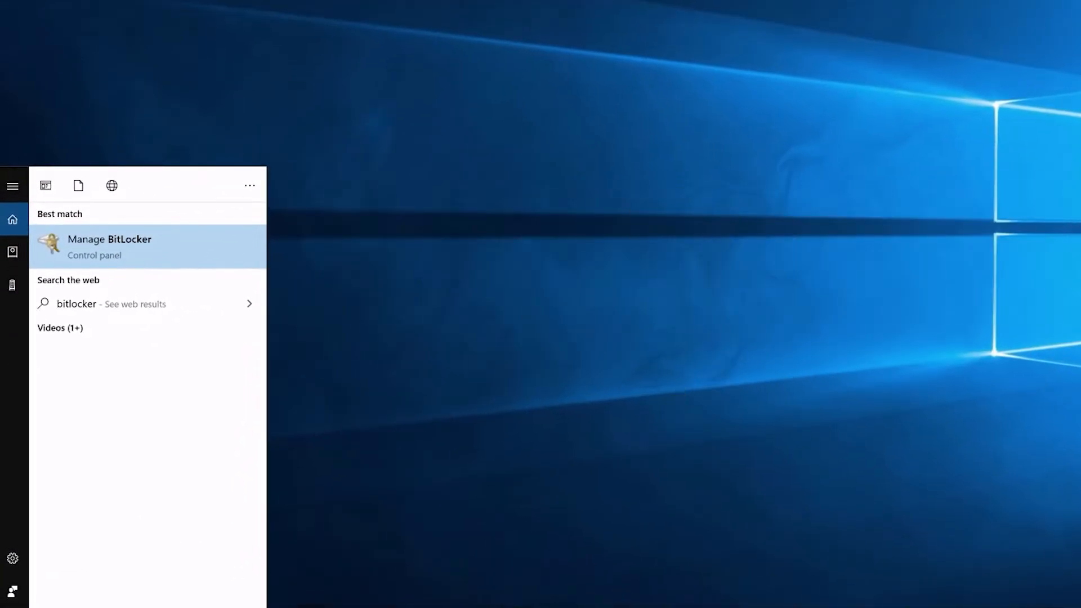
Suspend BitLocker protection on the OS (C:) drive from Manage BitLocker, confirming with Yes
click(172, 245)
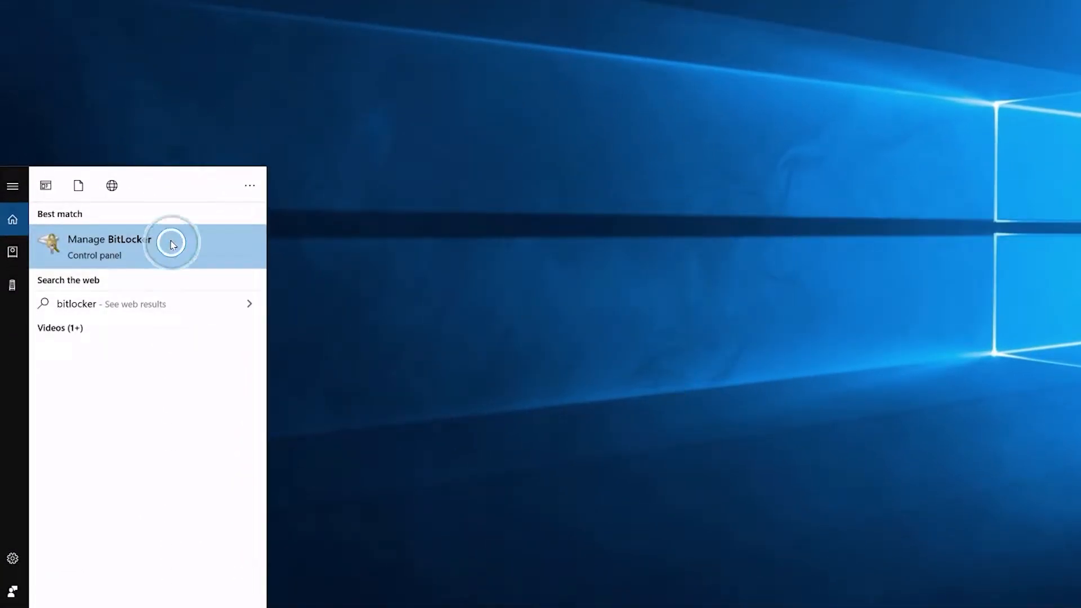
click(108, 239)
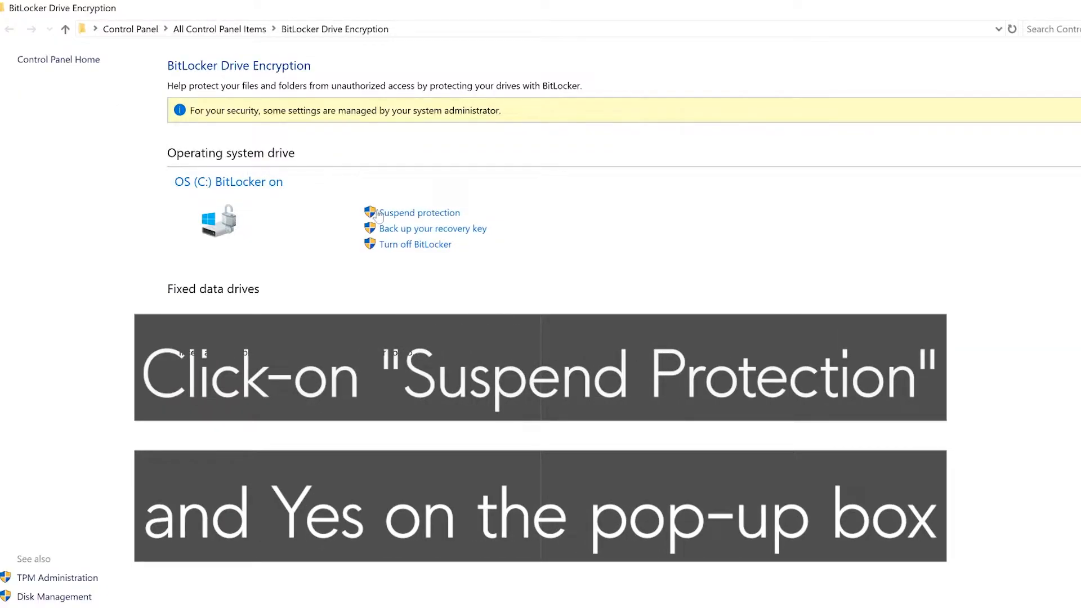
click(419, 212)
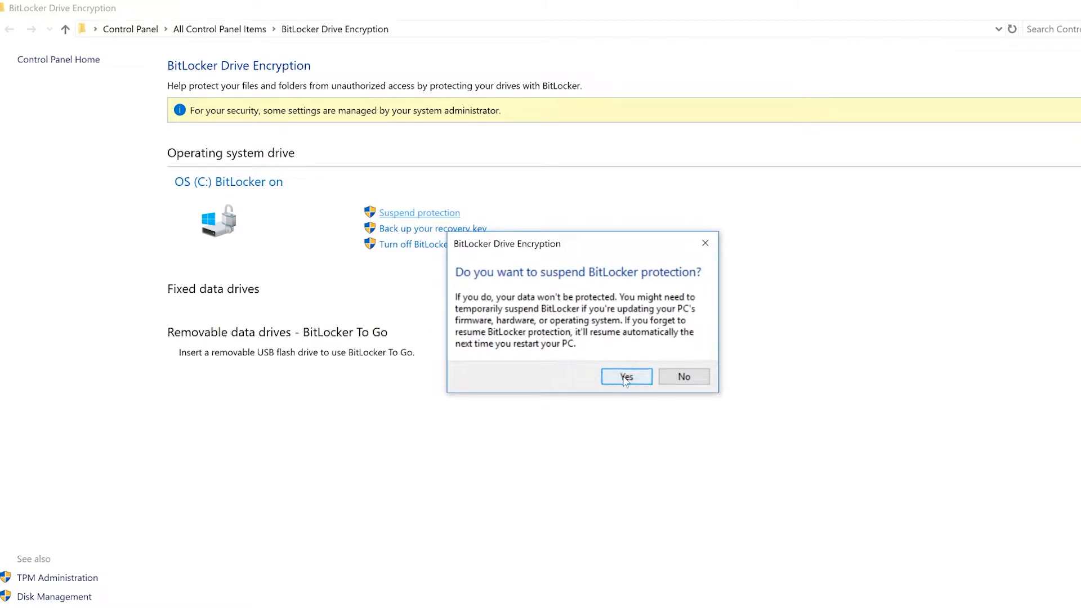
click(624, 376)
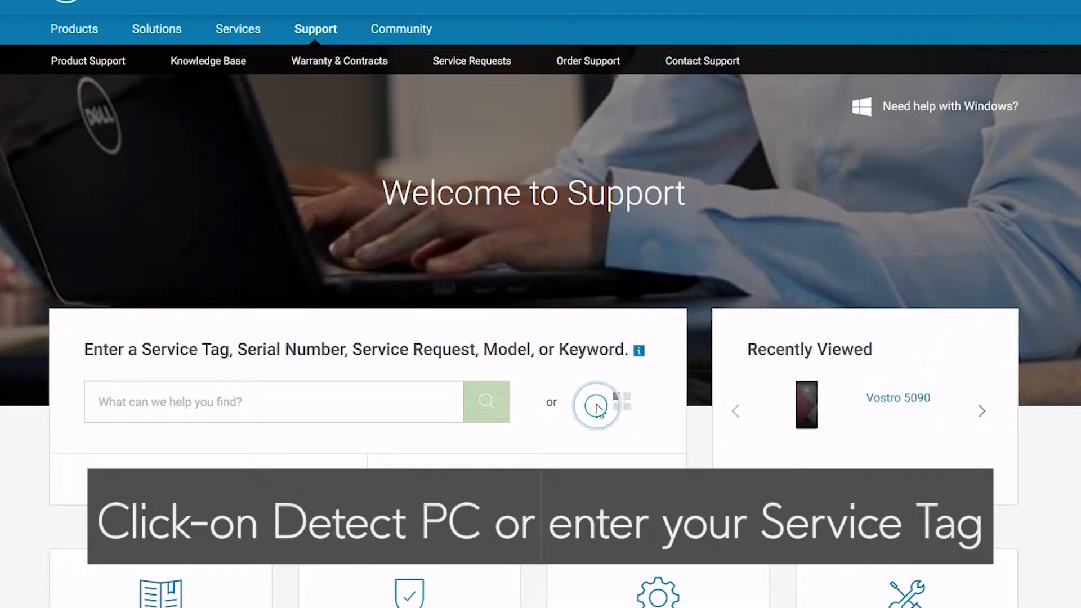
Enter service tag 1234567, filter Vostro 5090 drivers to BIOS, and download System BIOS
click(273, 401)
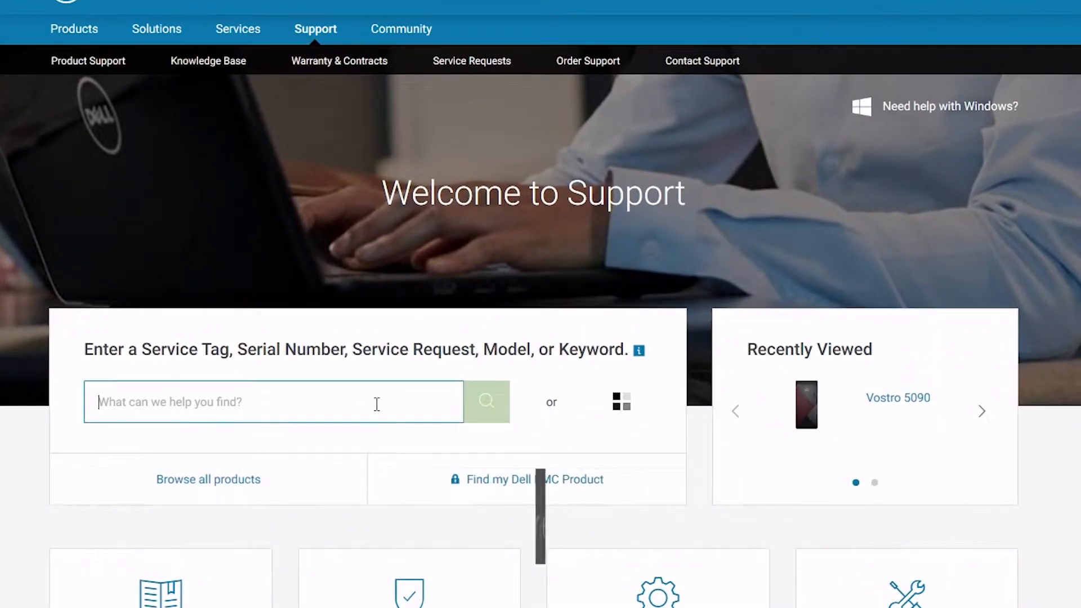
text(1234567)
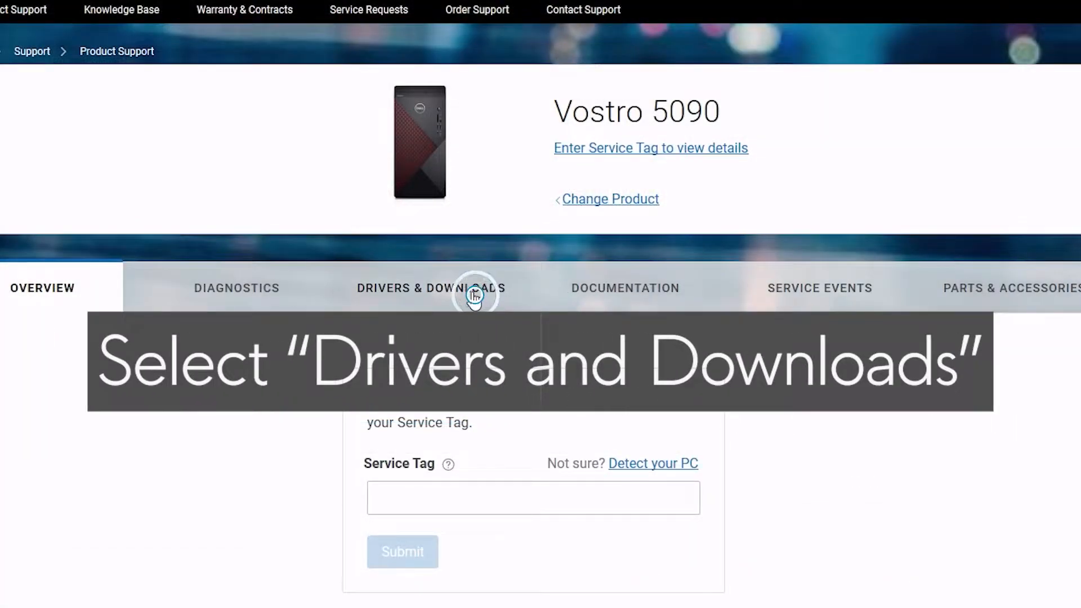
click(446, 288)
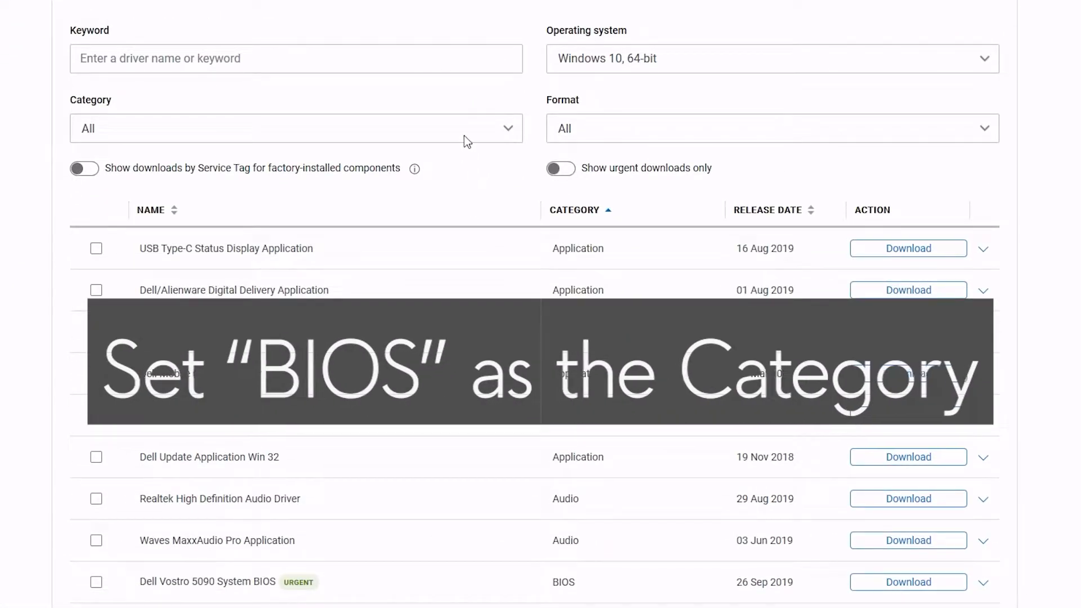
click(295, 128)
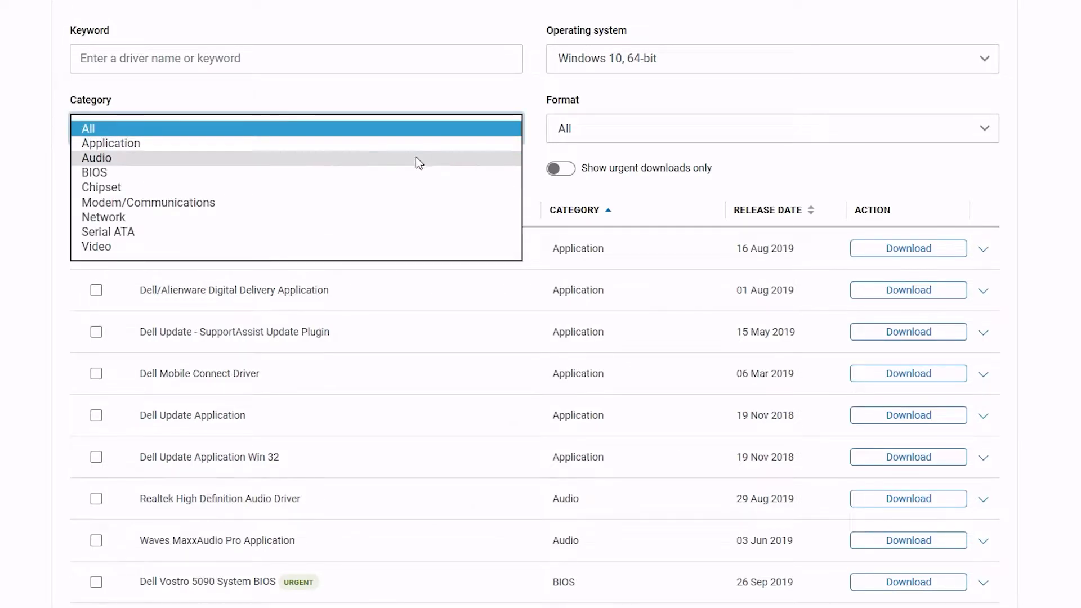
click(94, 172)
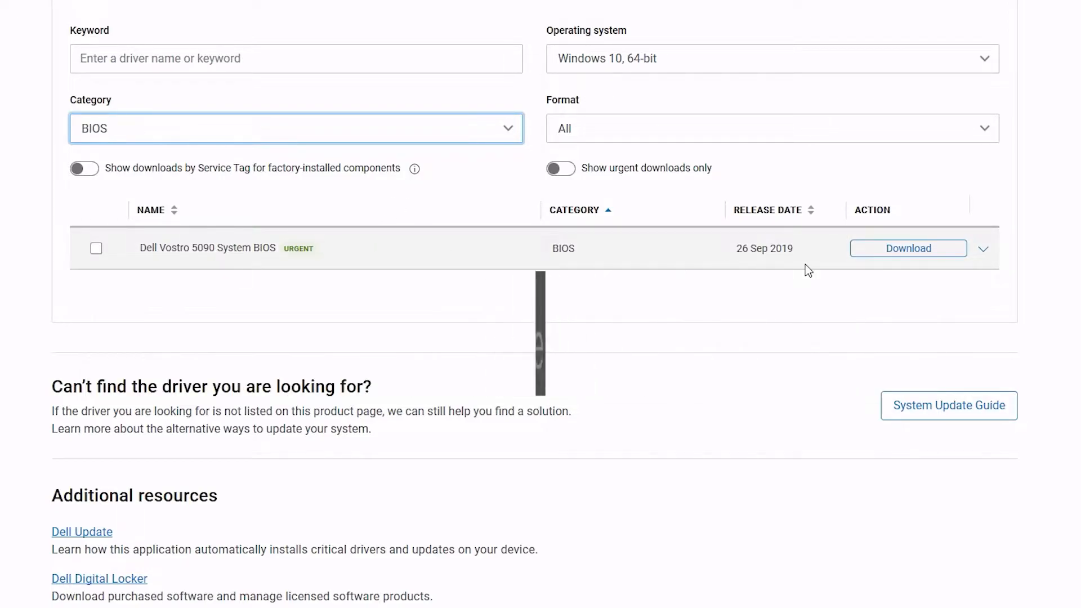
click(908, 248)
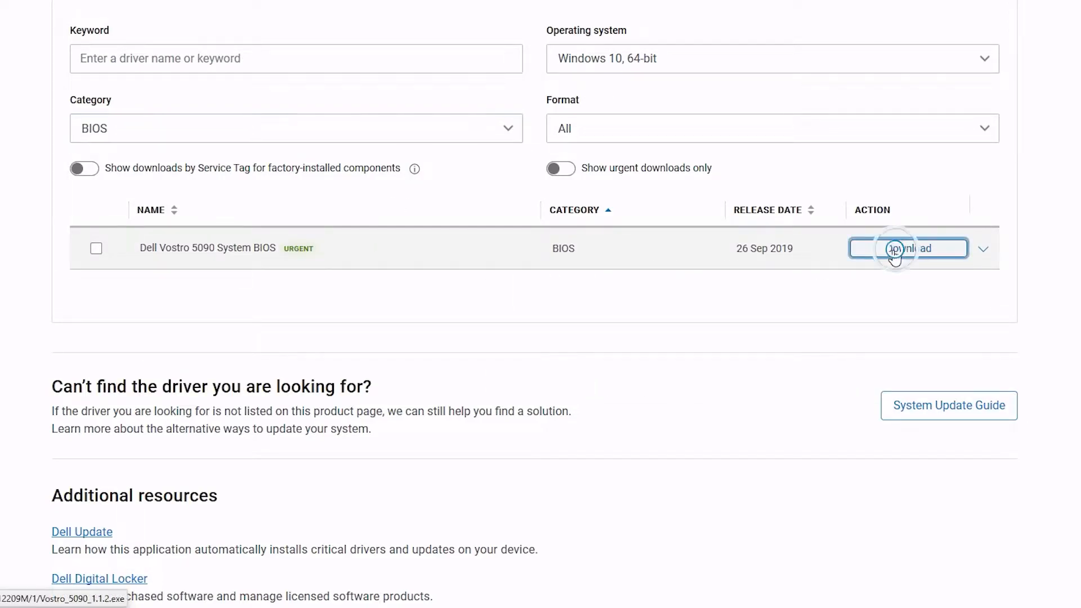
click(907, 248)
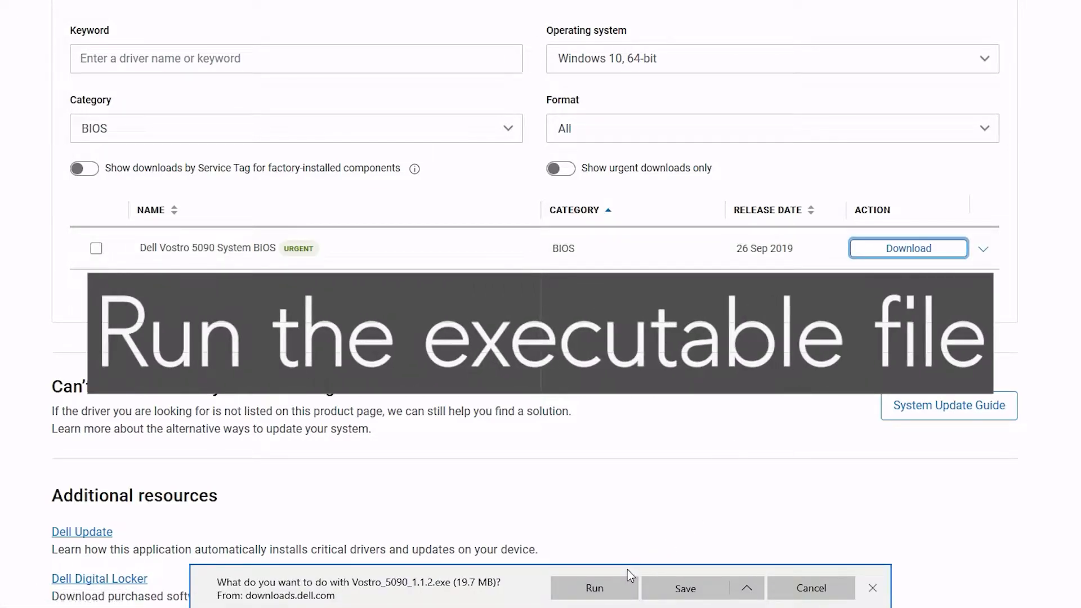
Run the downloaded BIOS installer and restart to apply the Vostro 5090 firmware payloads
click(593, 587)
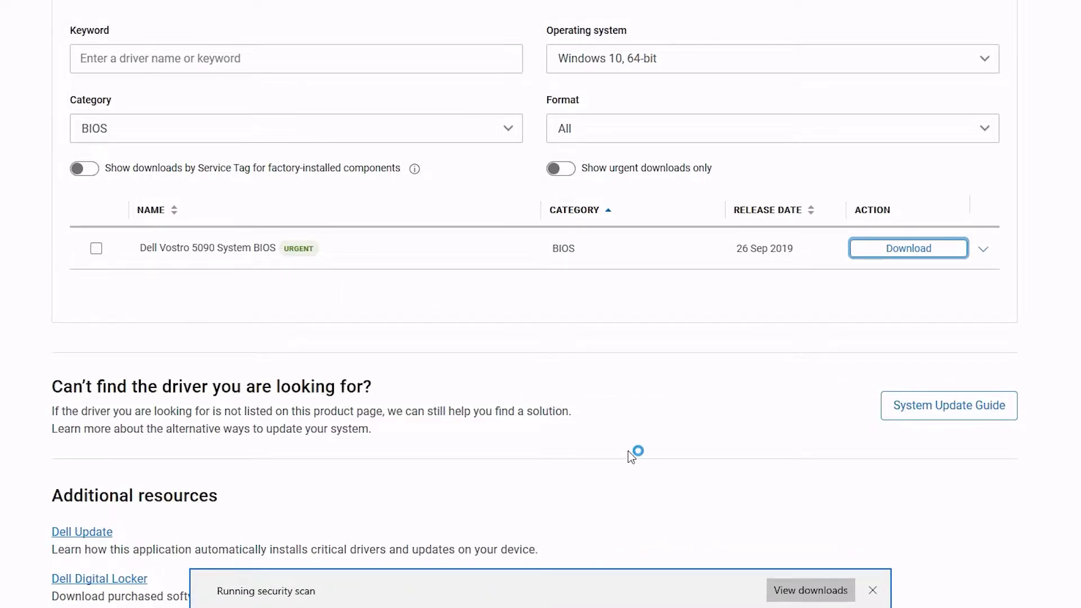
click(783, 519)
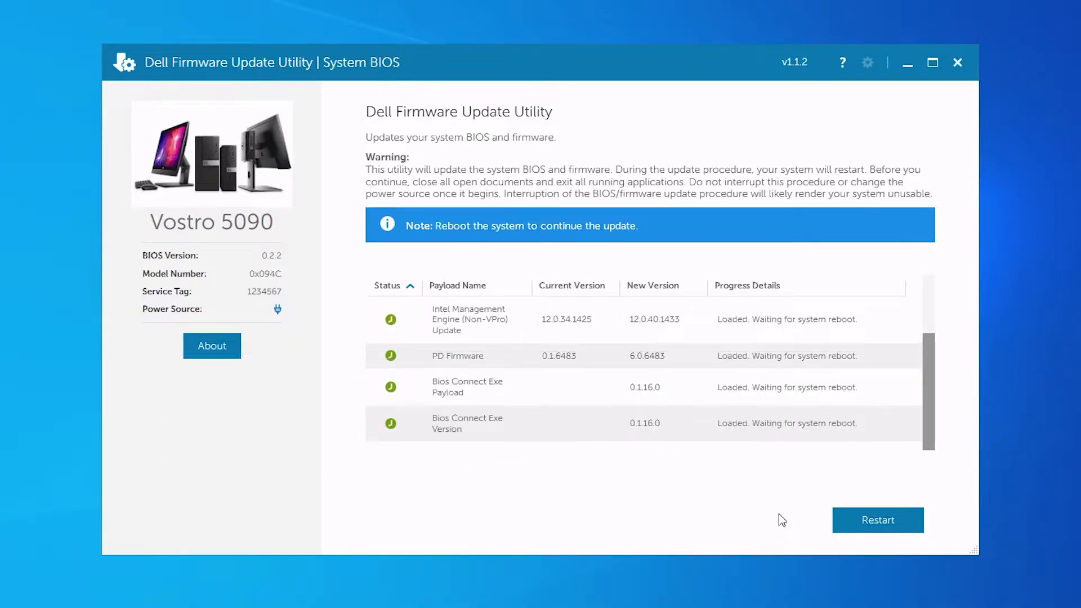
click(877, 520)
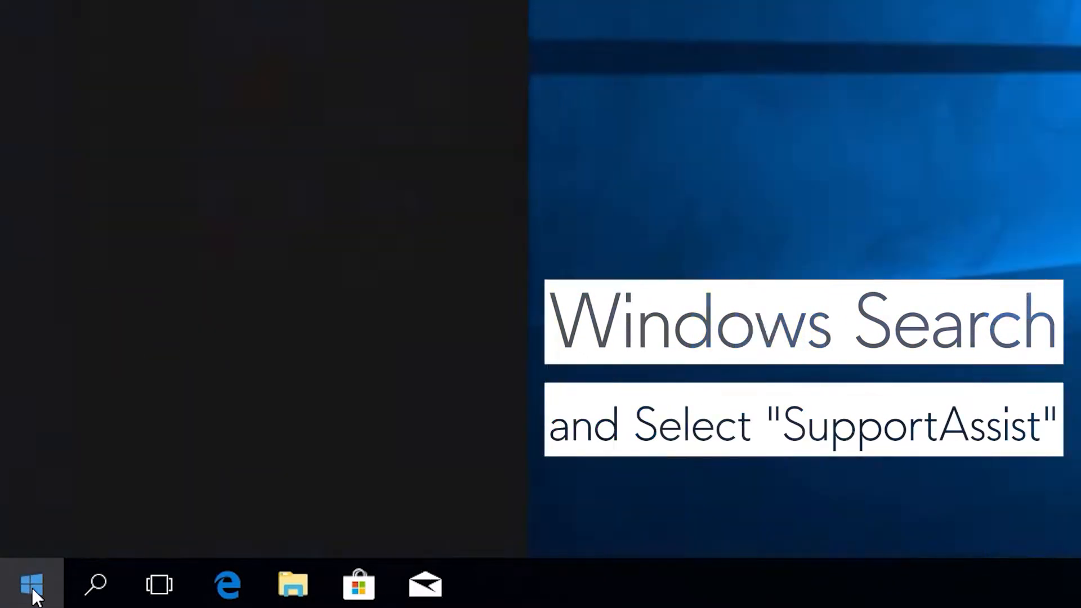
Find SupportAssist from Start and run Tune Performance on its Home tab
click(31, 584)
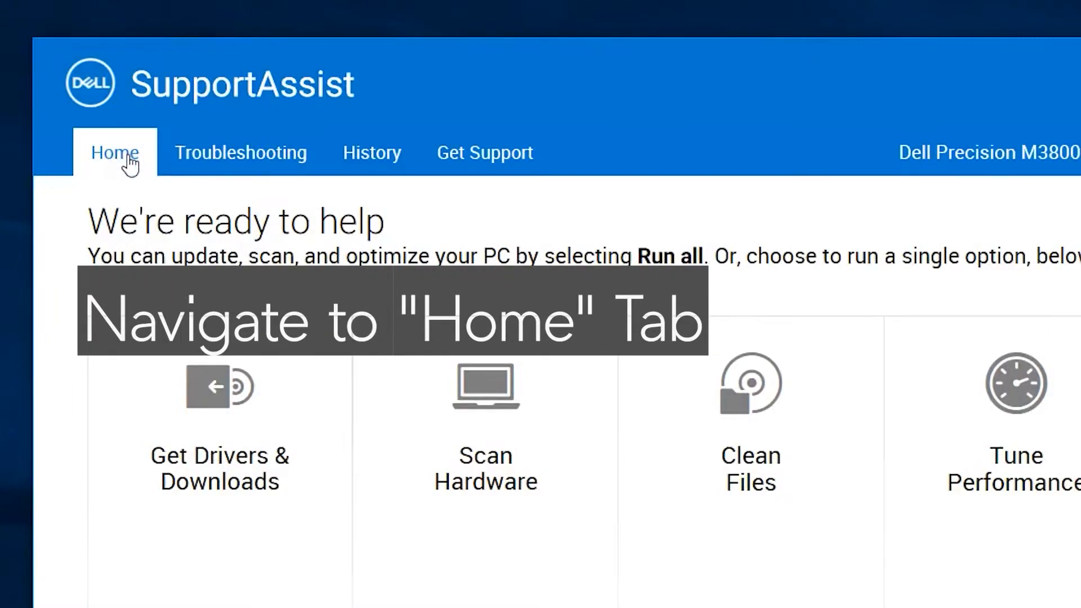
scroll(down, 3)
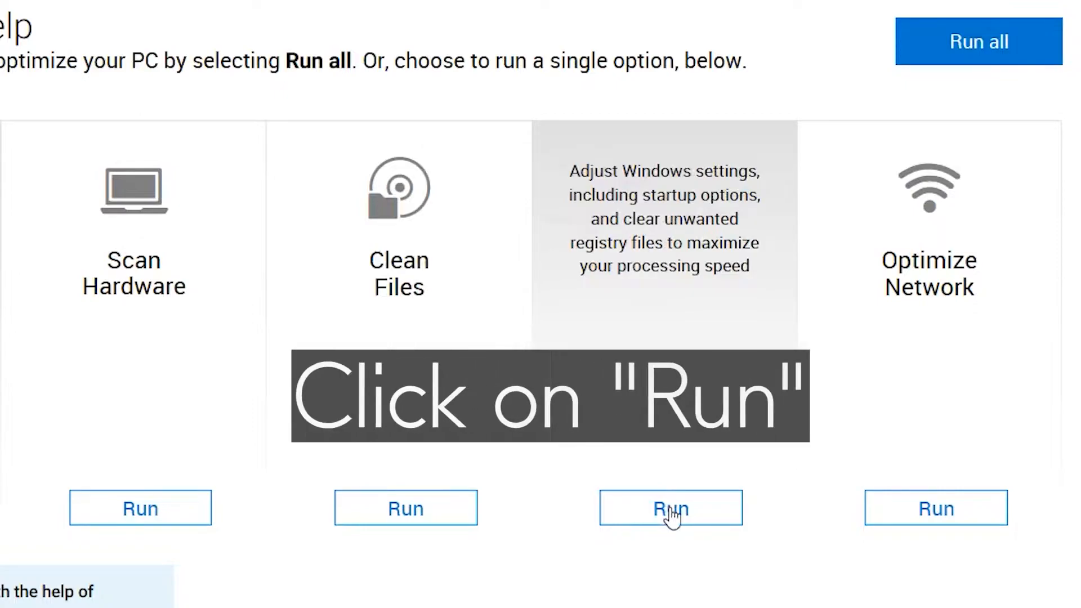
click(670, 508)
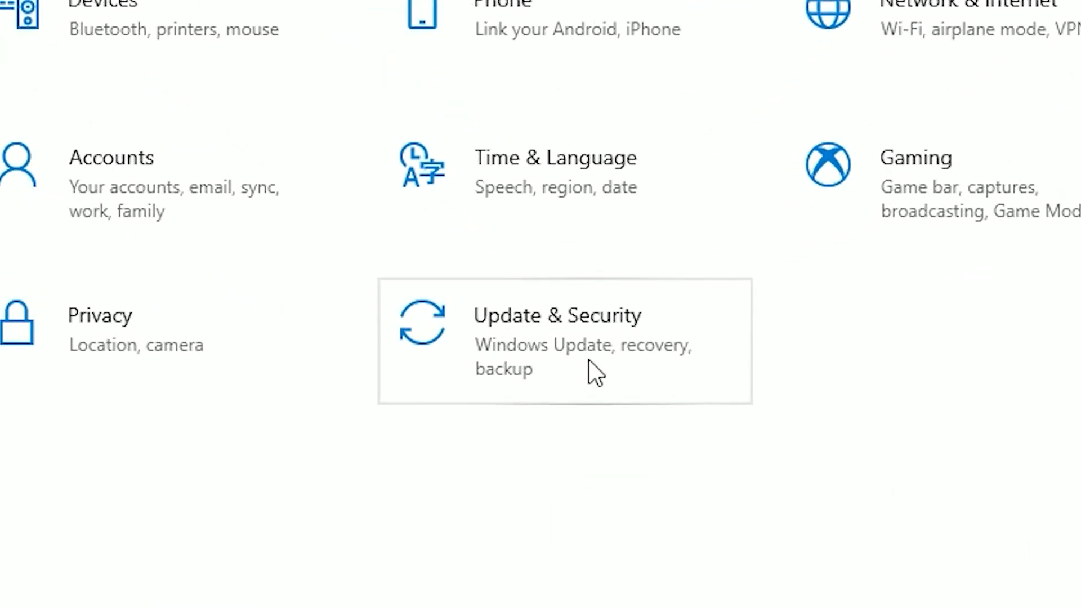
Go to Update & Security and check for Windows updates
click(555, 340)
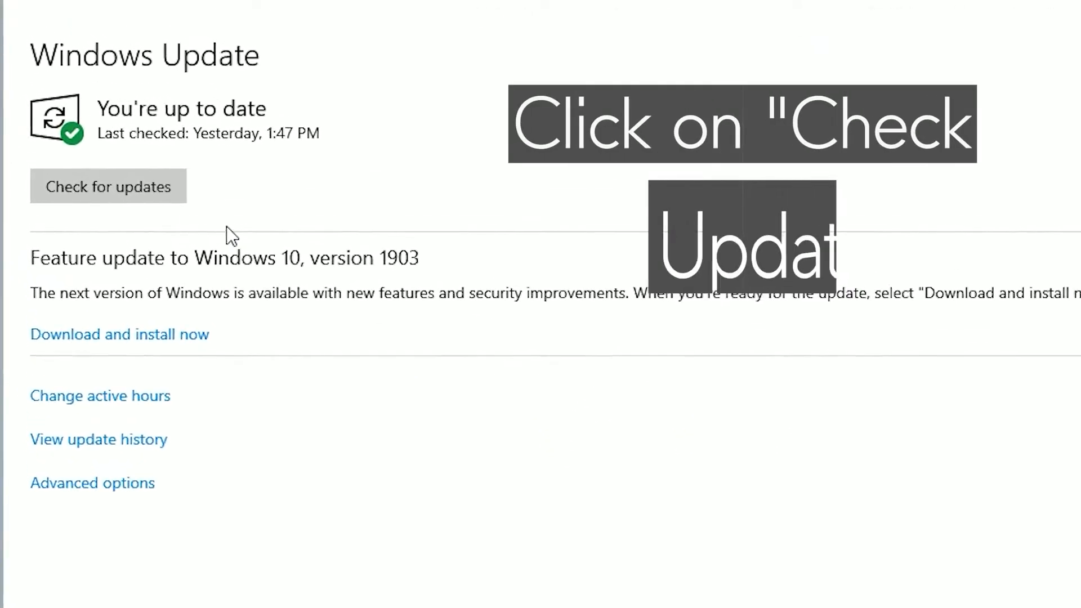
click(108, 185)
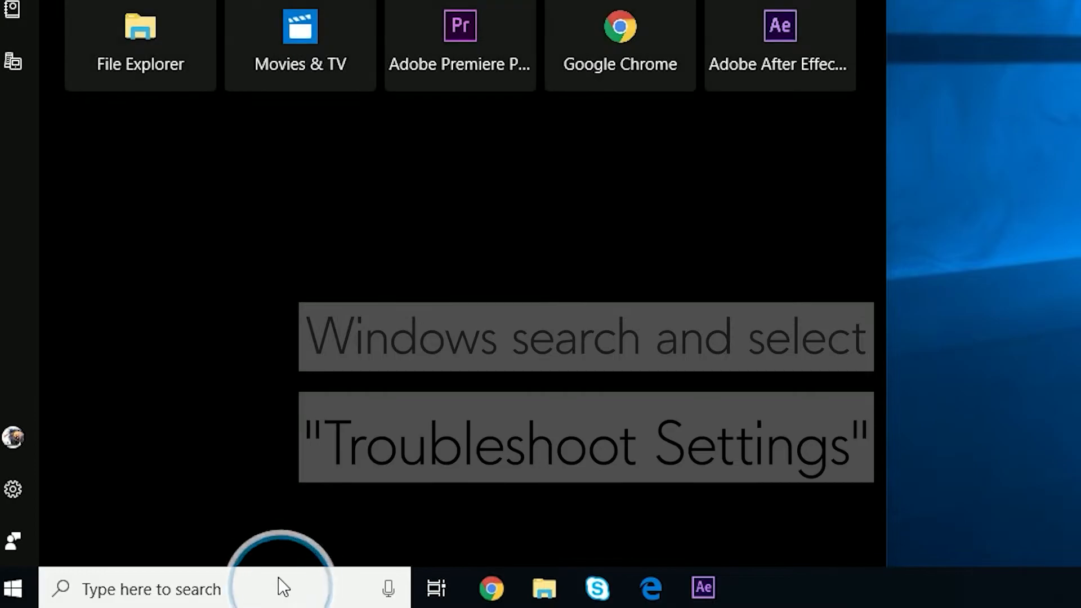
Search 'Troubl', open Troubleshoot settings, and launch the Windows Update troubleshooter
text(Troubl)
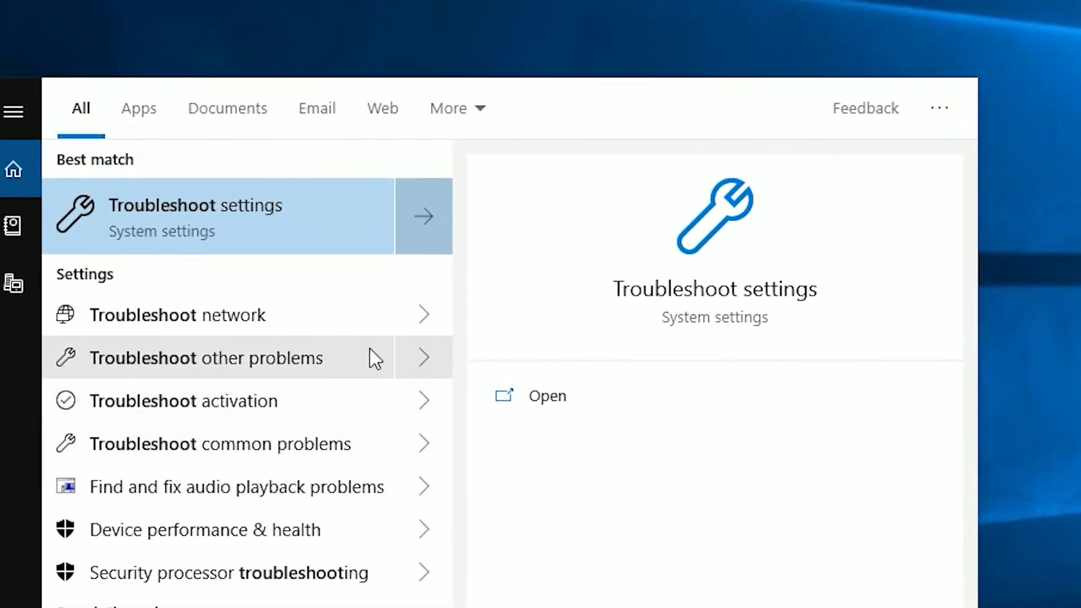
click(203, 358)
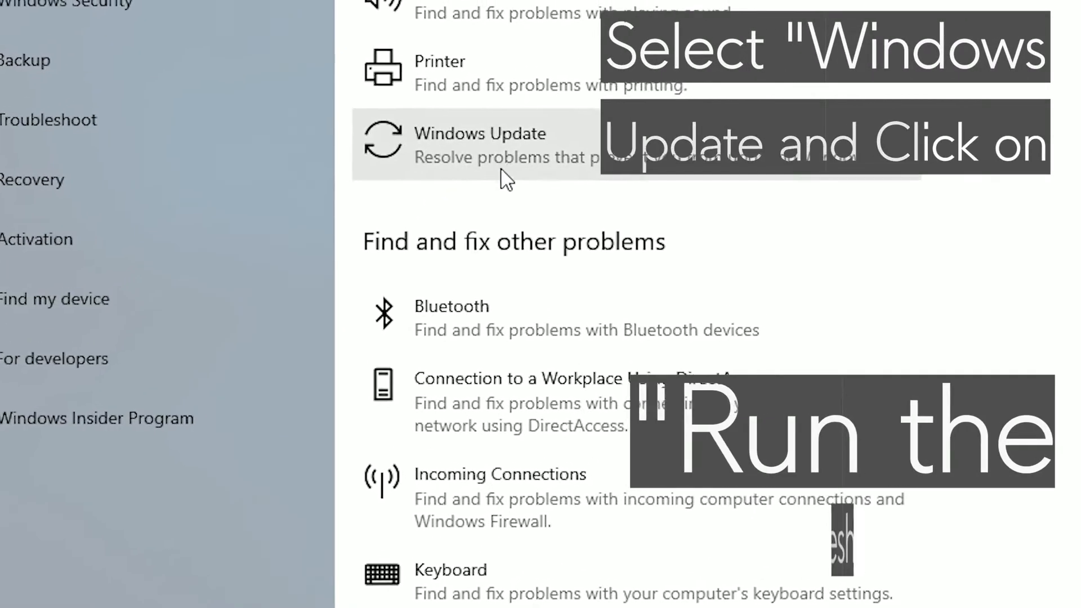
click(479, 143)
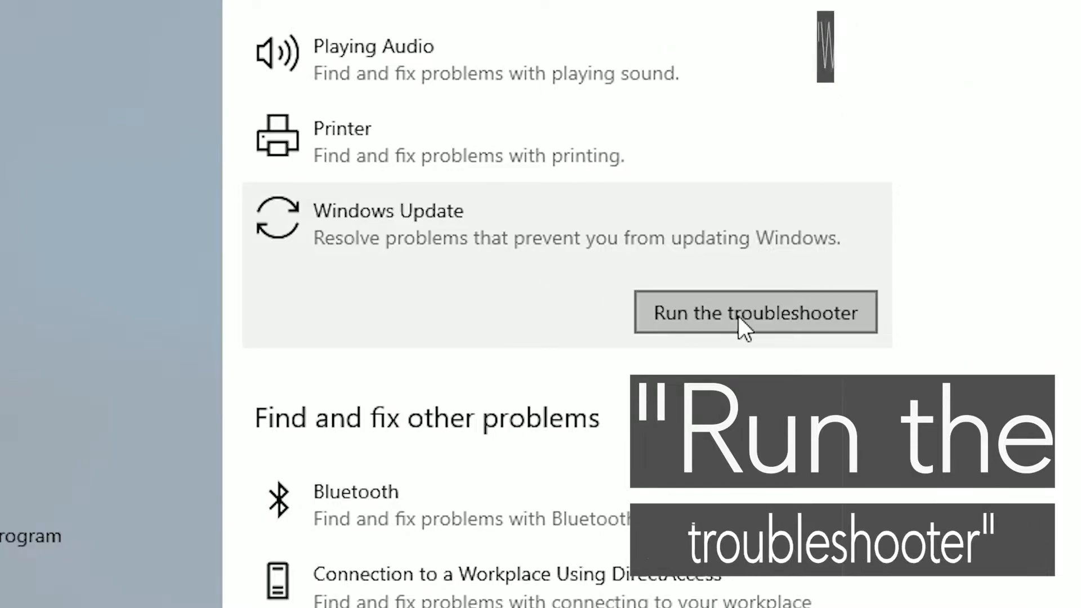
click(755, 313)
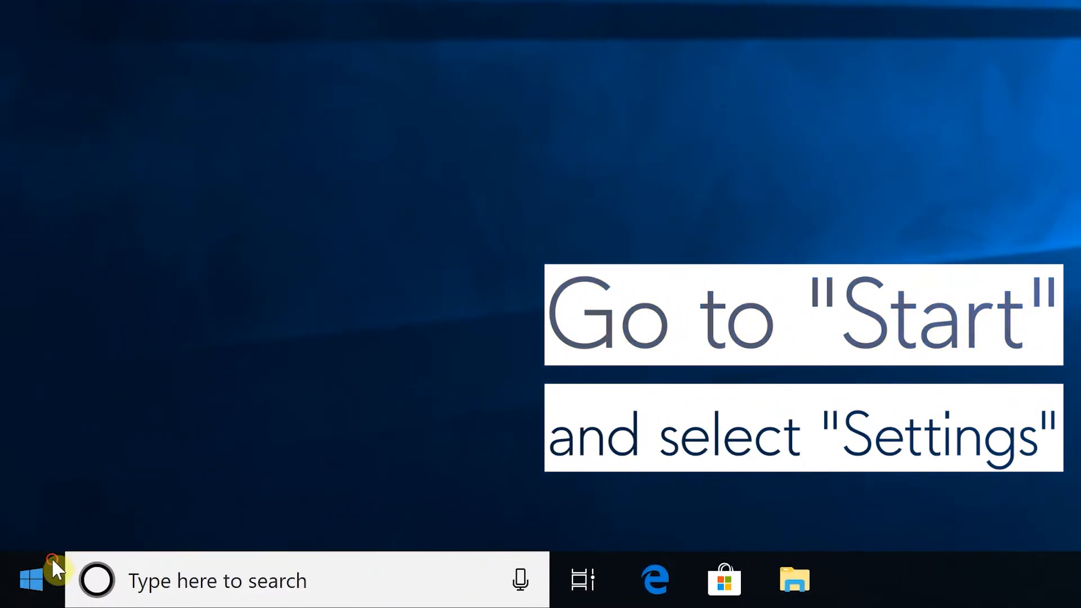
From Settings' Recovery page, use Restart now under Advanced startup
click(30, 580)
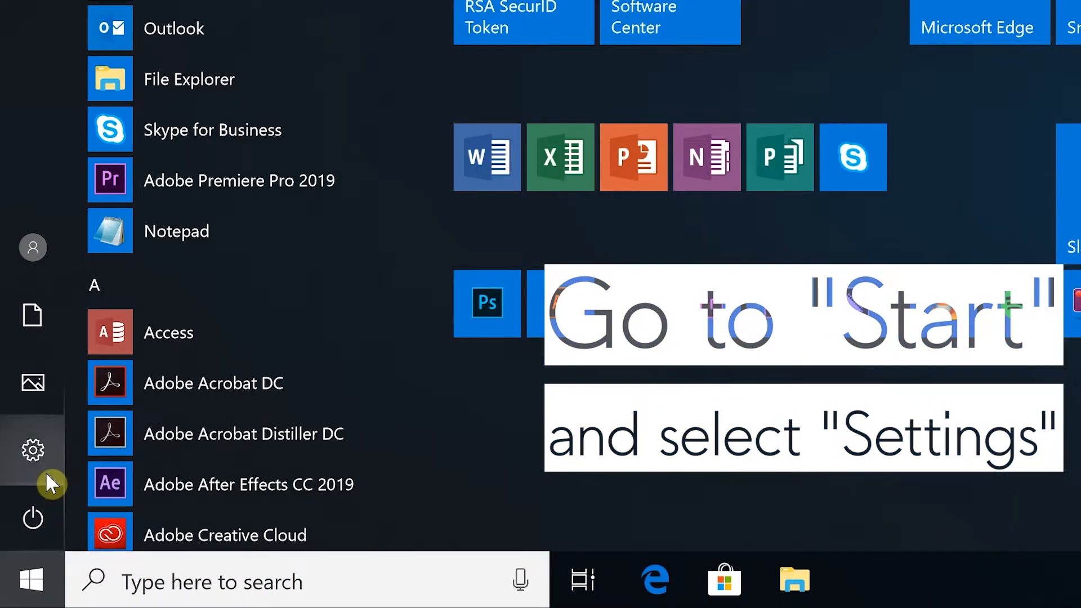
click(33, 451)
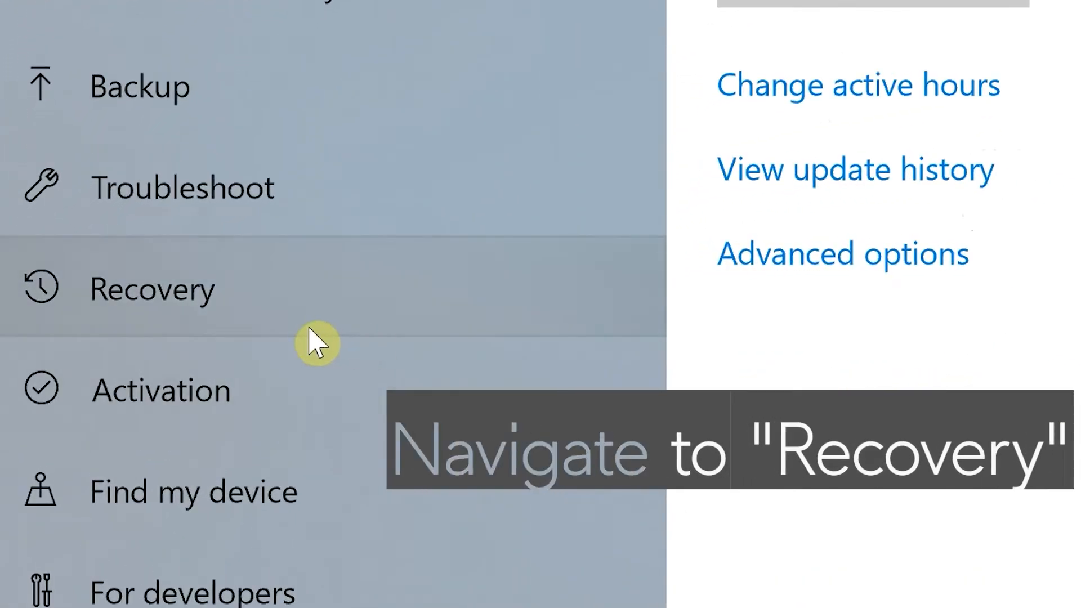
click(151, 289)
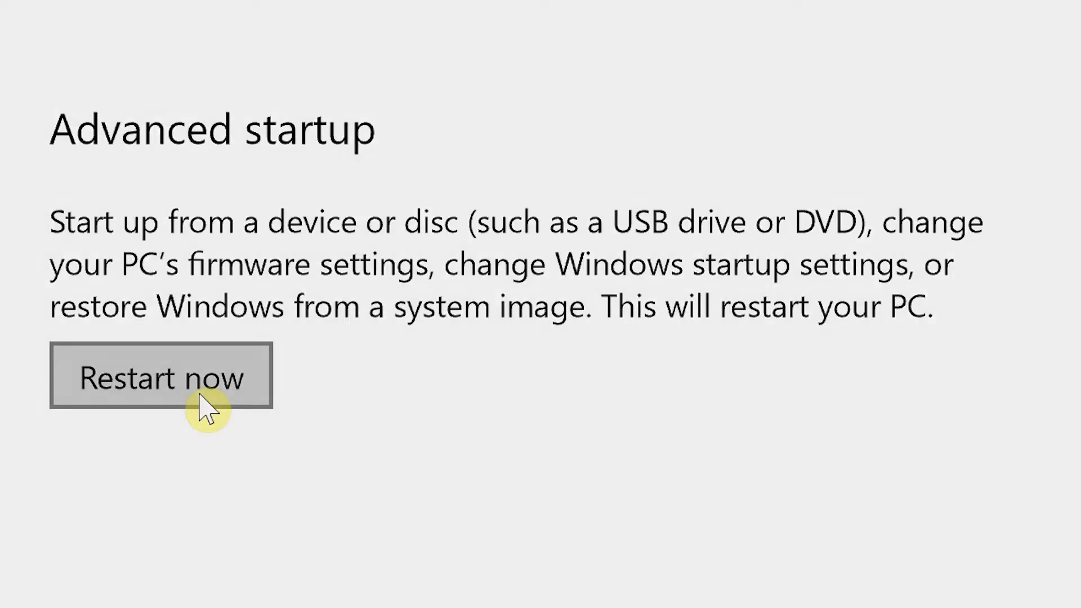
click(159, 377)
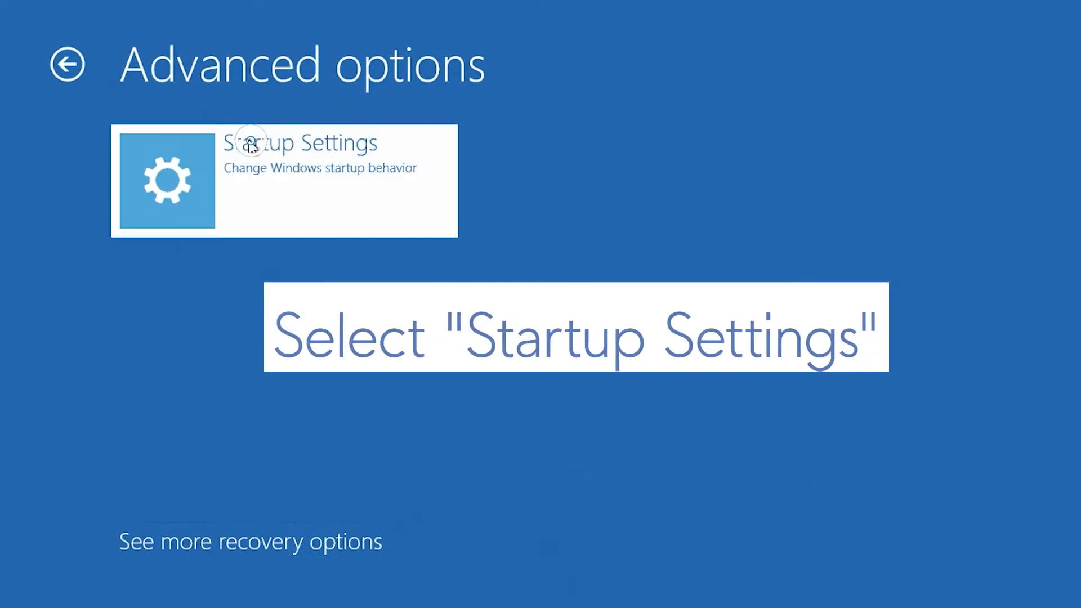
Choose Startup Settings in Advanced options and restart to reach the Safe Mode choices
click(284, 181)
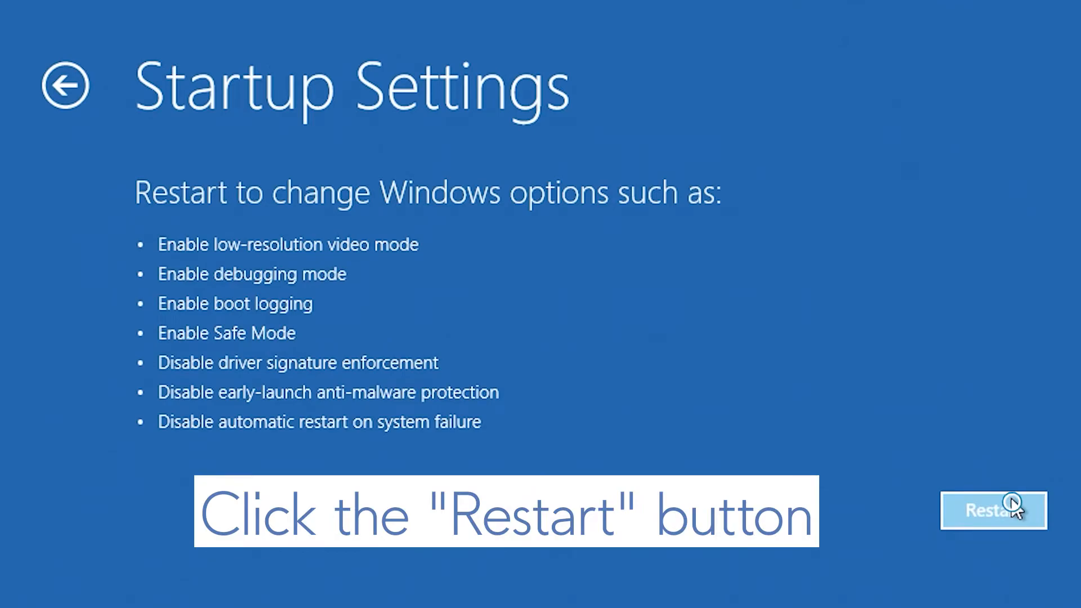
click(993, 511)
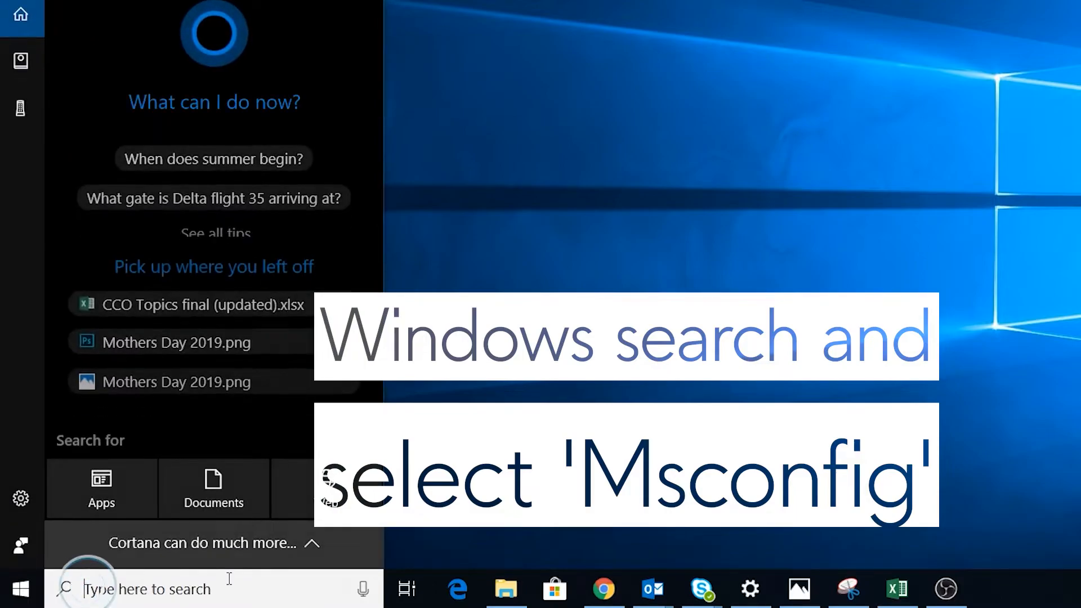
Launch msconfig and choose Selective startup with Load startup items unchecked
text(mscon)
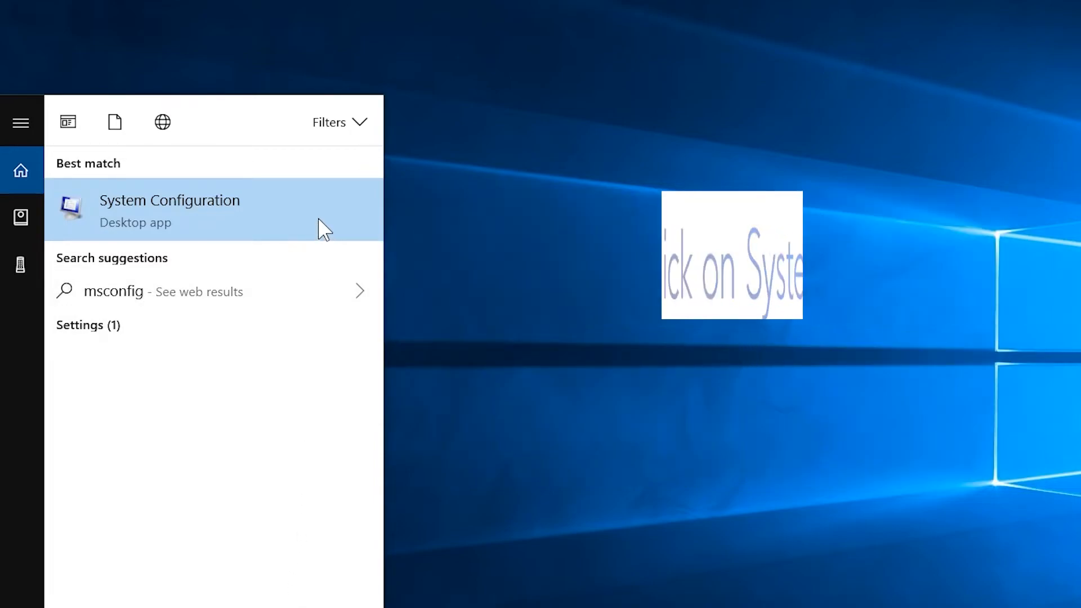
click(169, 210)
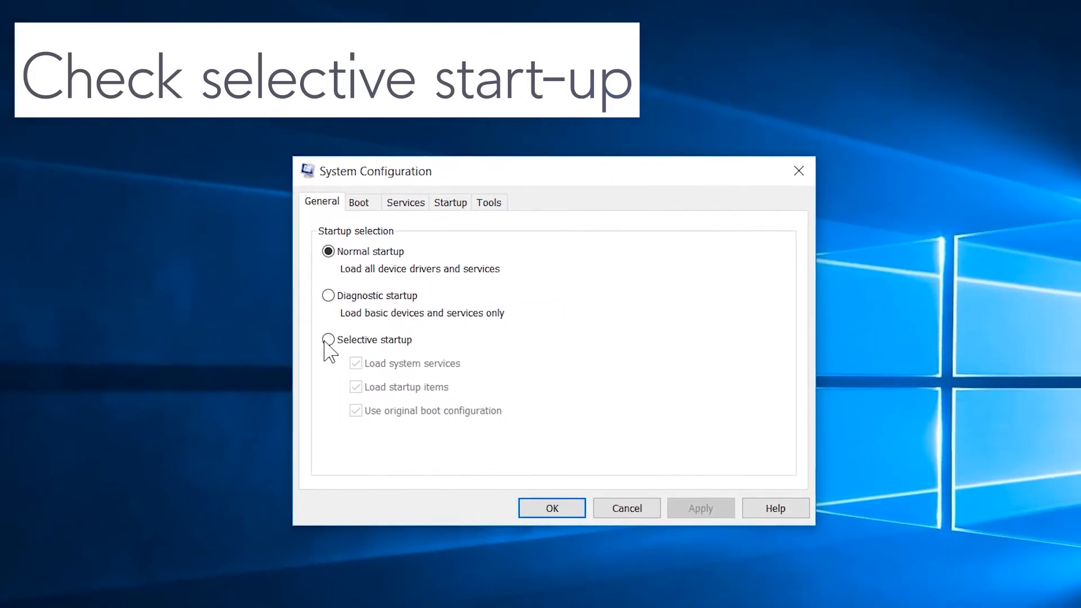
click(329, 339)
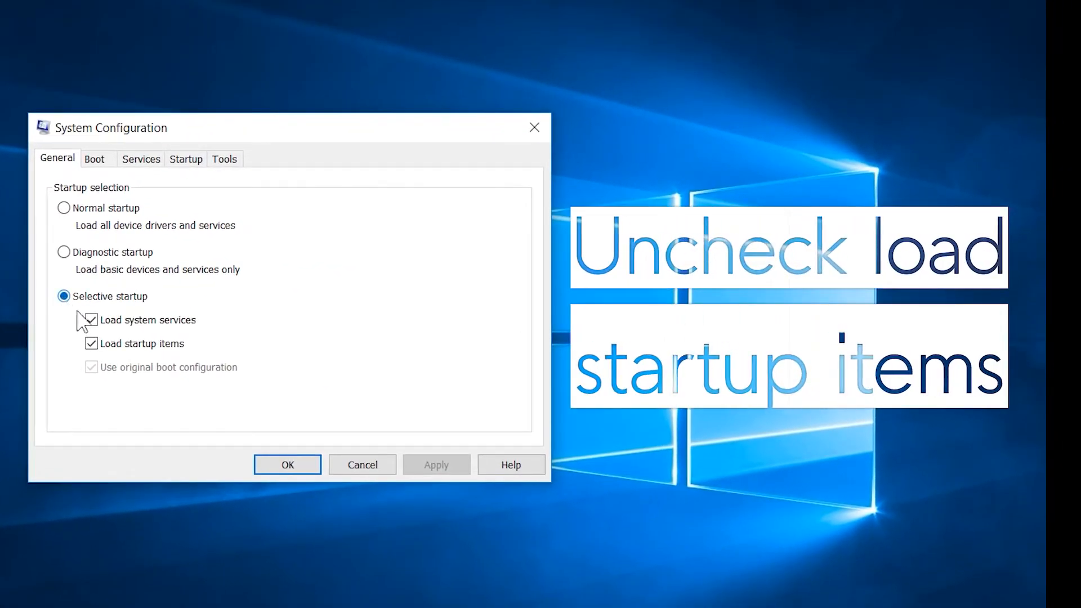
click(90, 343)
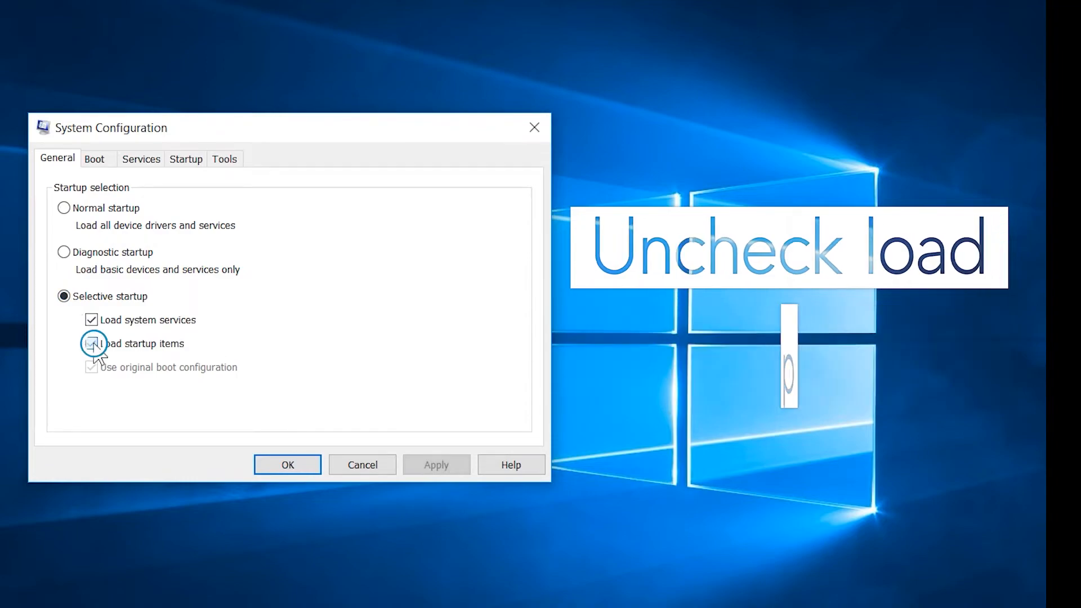
click(90, 343)
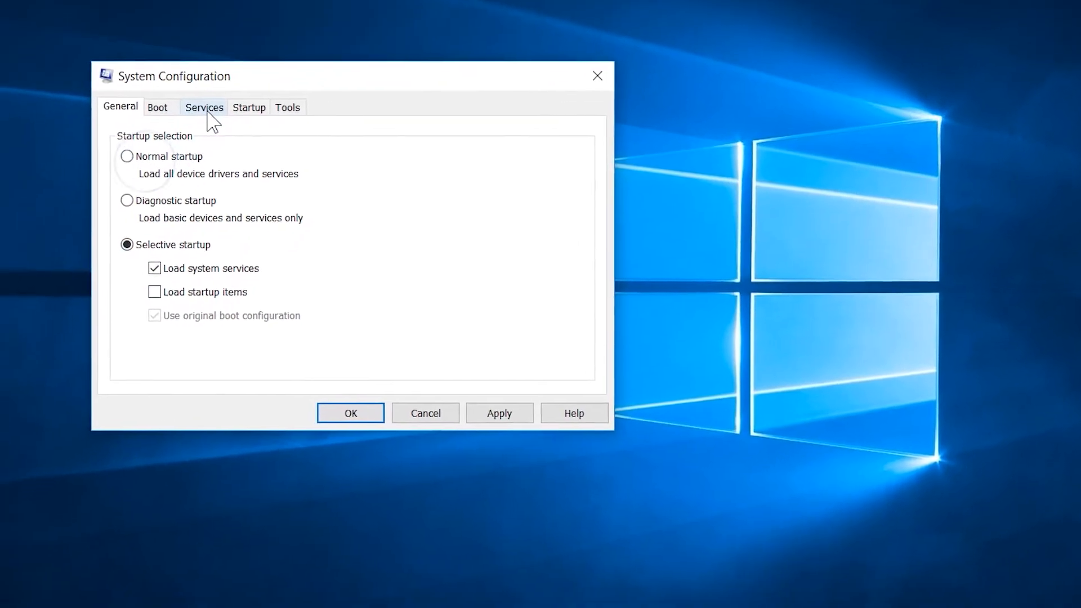
Hide Microsoft services, disable all remaining services, and confirm with OK
click(204, 107)
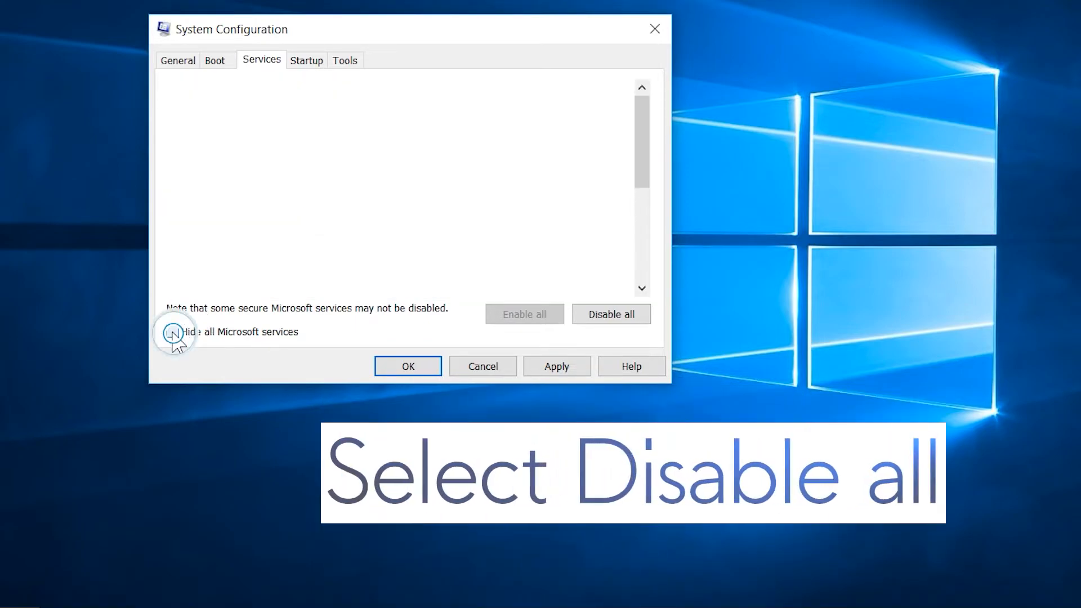
click(177, 331)
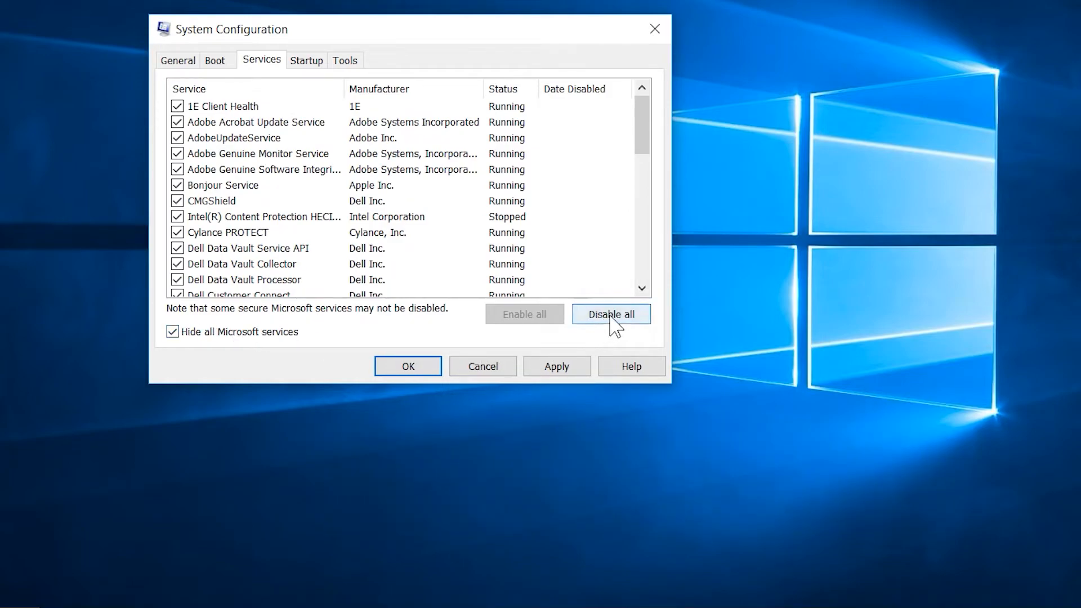
click(610, 314)
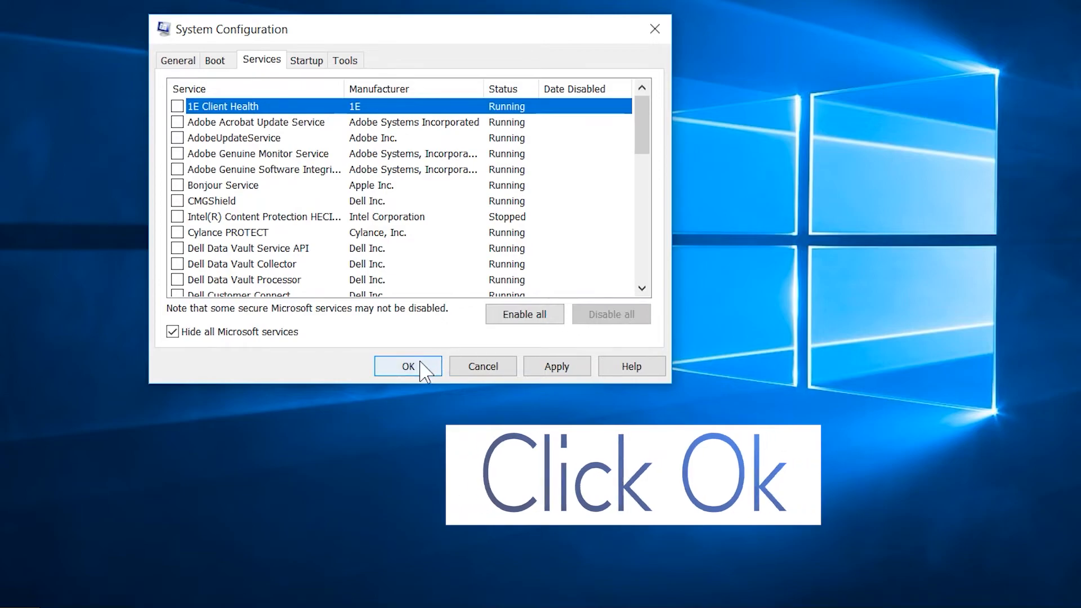
click(408, 366)
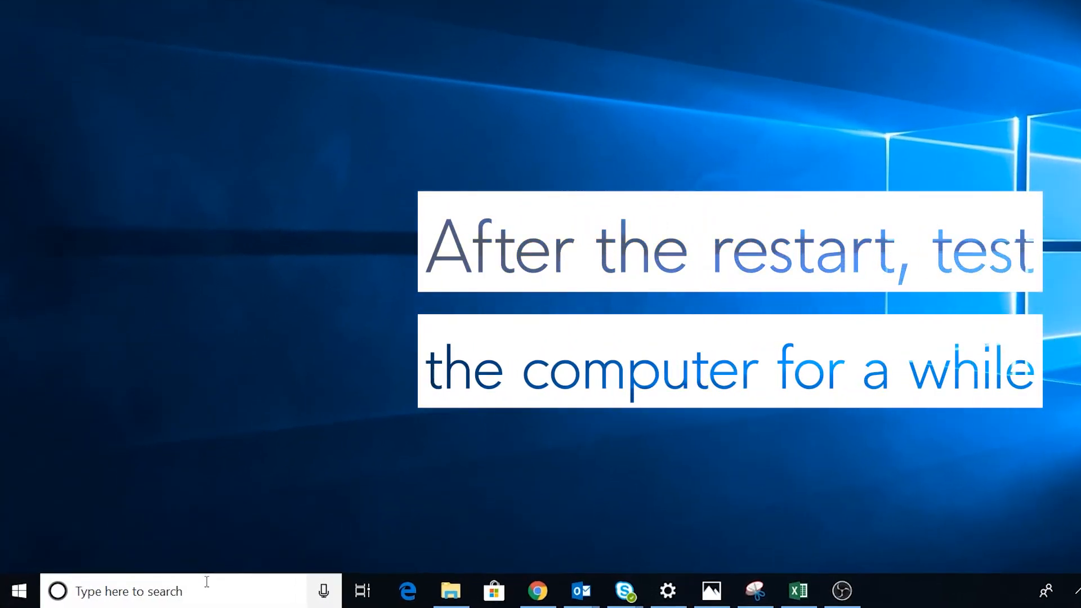
Search the taskbar for 'Recovery' to reach the Control Panel Recovery page
text(m)
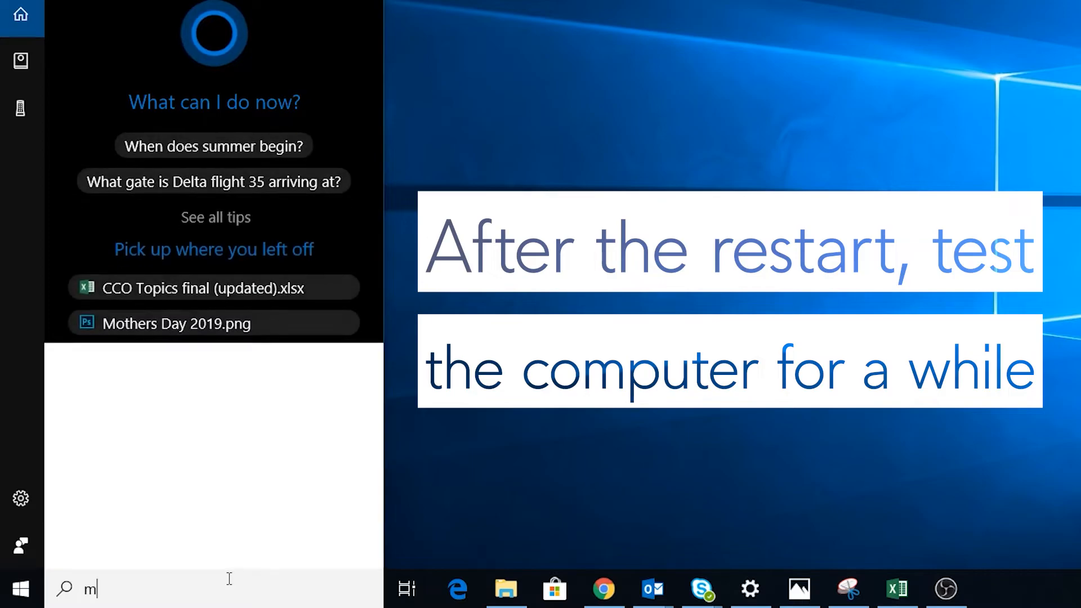
text(sconfi)
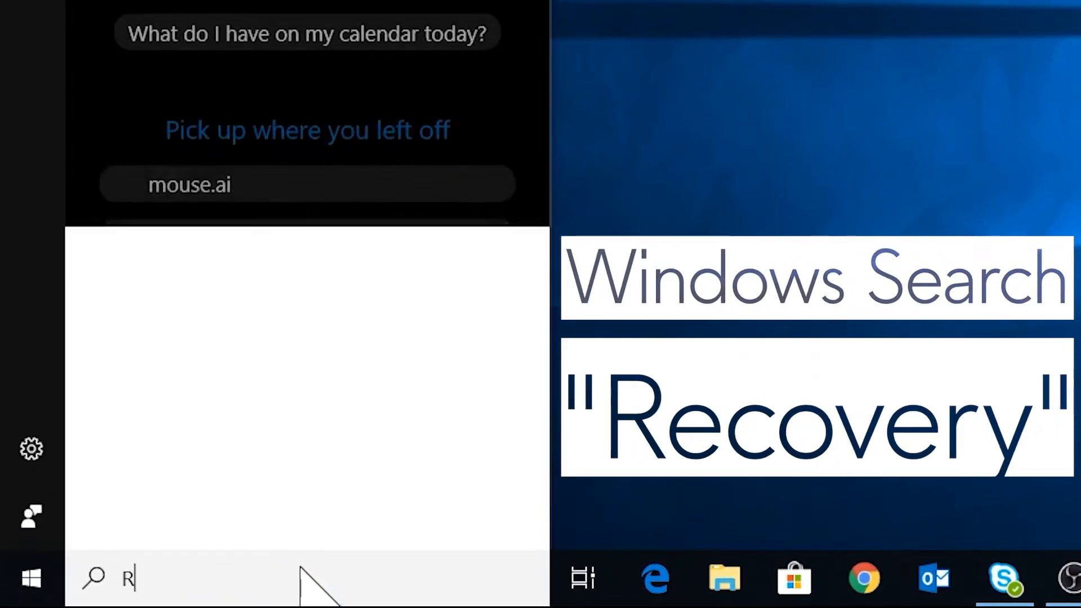
text(ecovery)
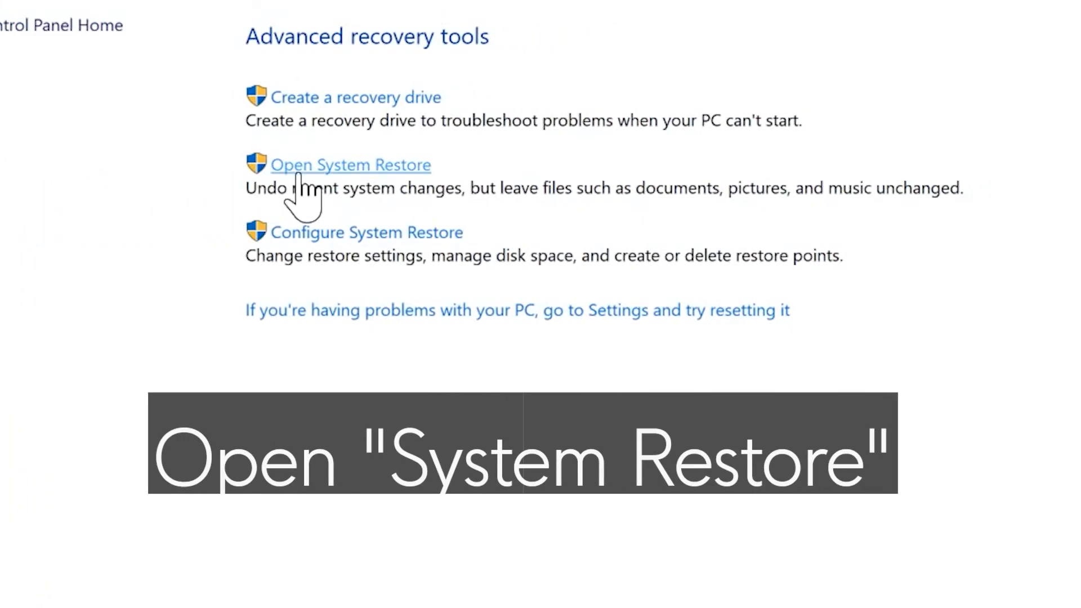
Launch System Restore and select the 4/15/2019 restore point, showing older points
click(350, 165)
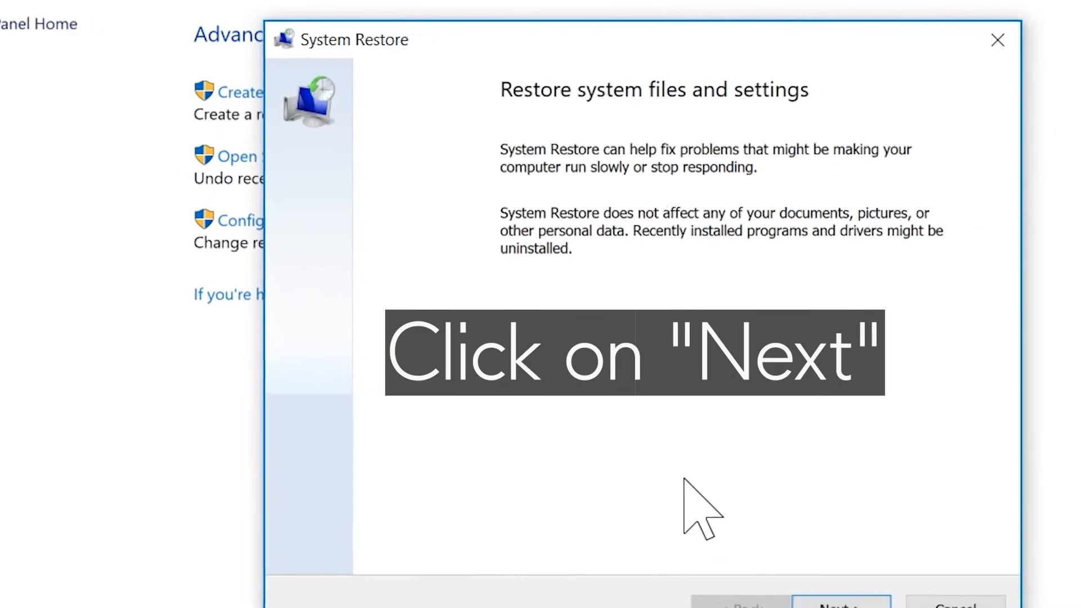
click(839, 605)
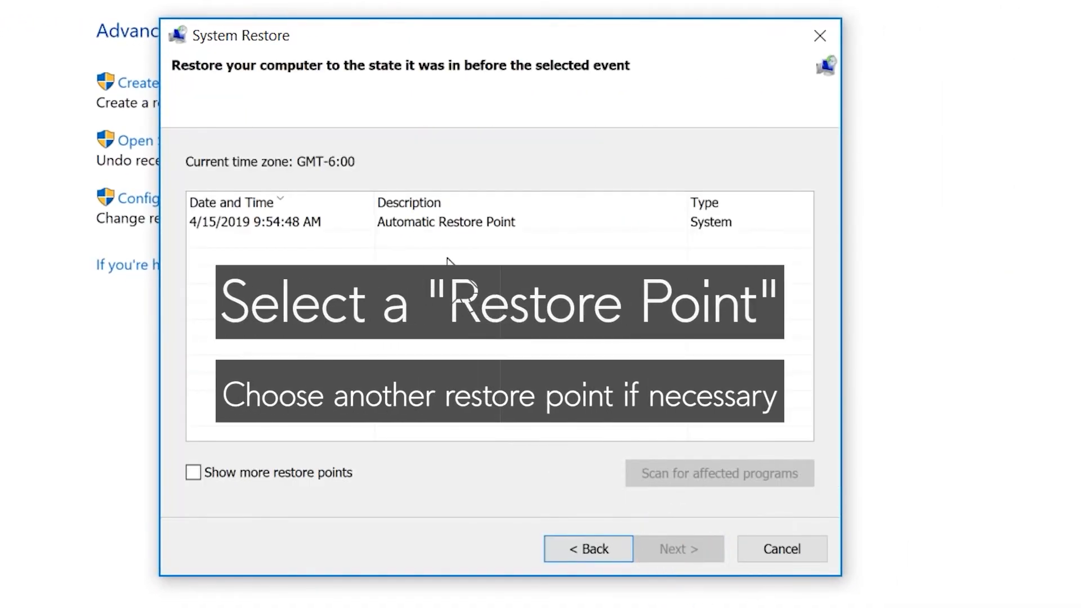
click(445, 222)
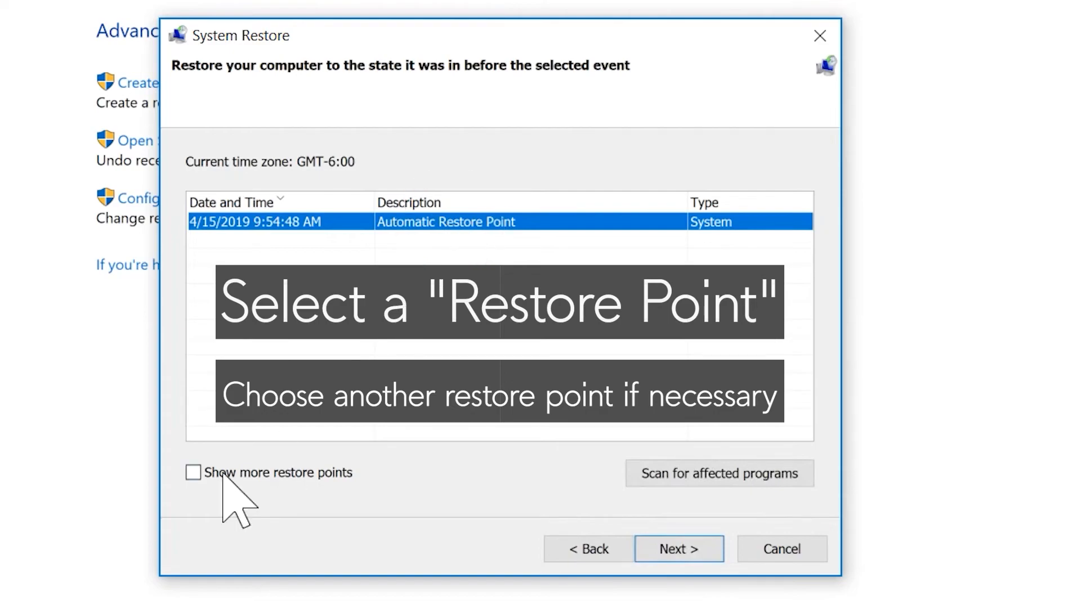
click(194, 472)
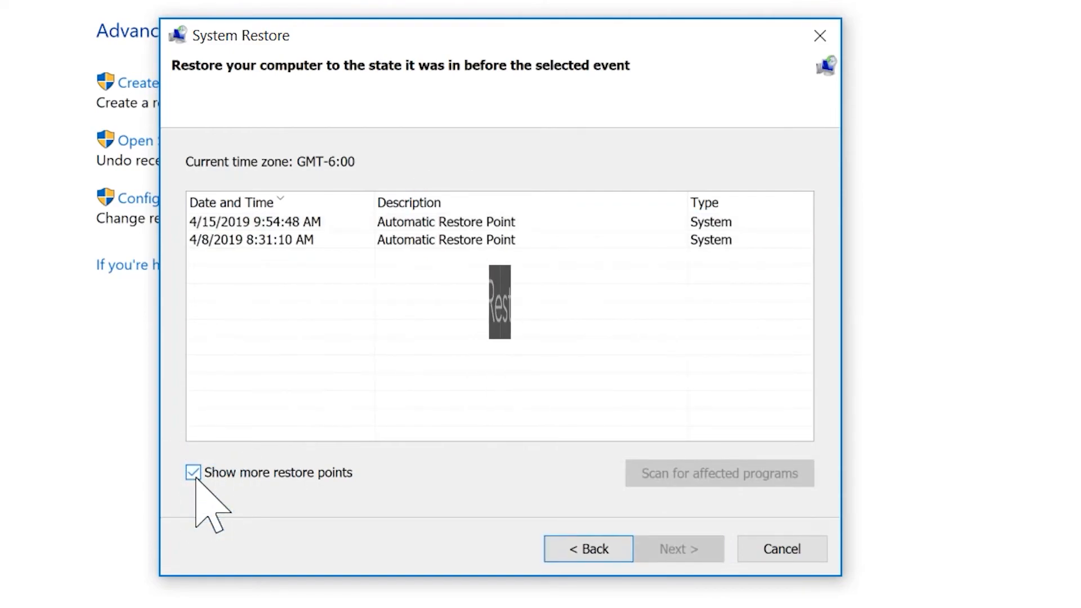
Hide older points, reselect the 4/15/2019 9:54:48 AM point, and continue to confirmation
click(193, 473)
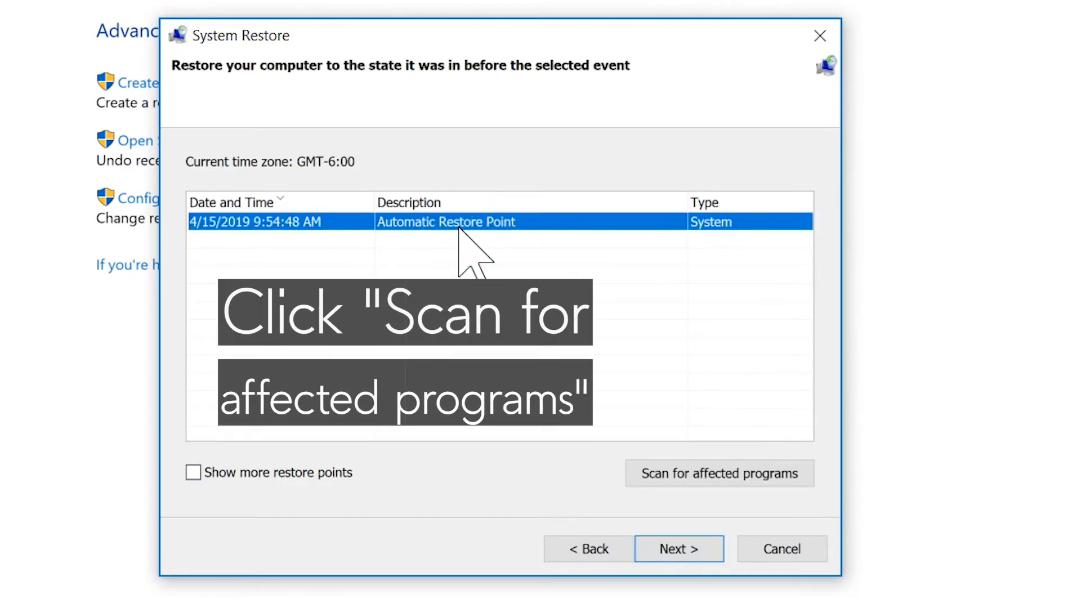
click(719, 473)
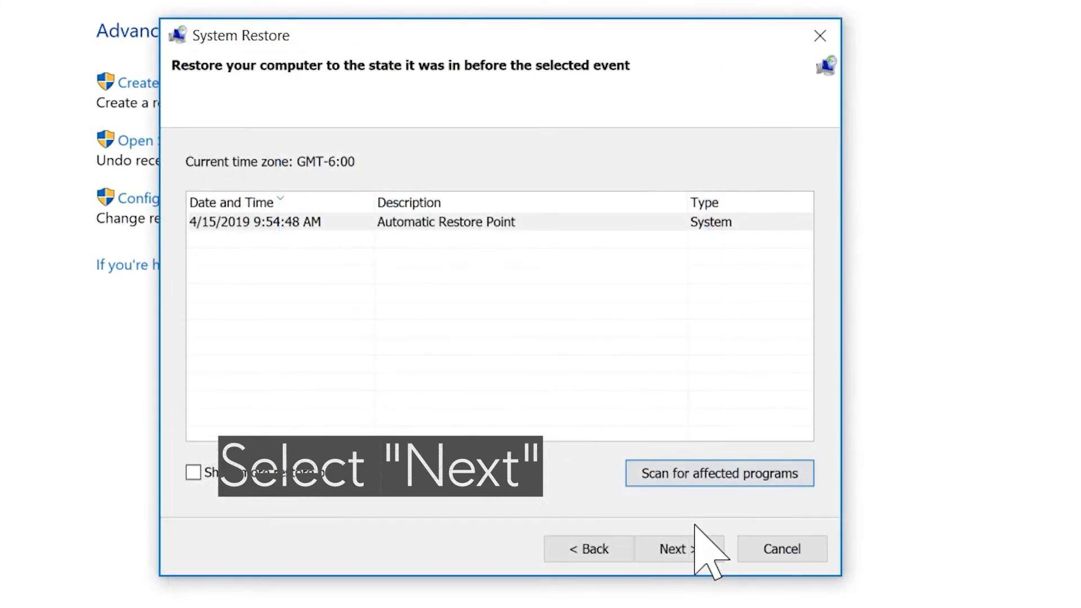
click(679, 549)
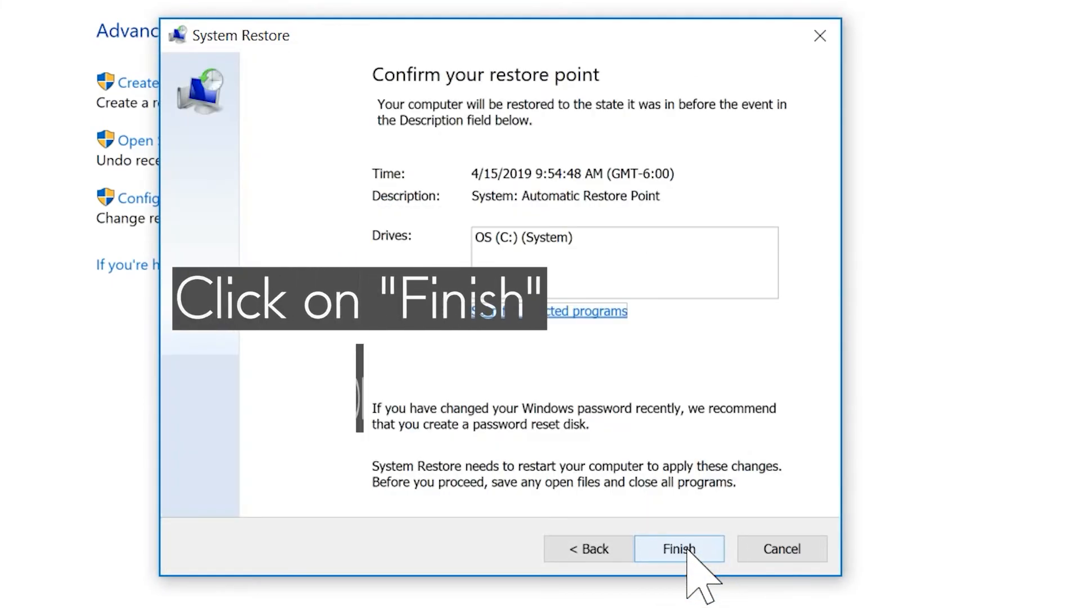